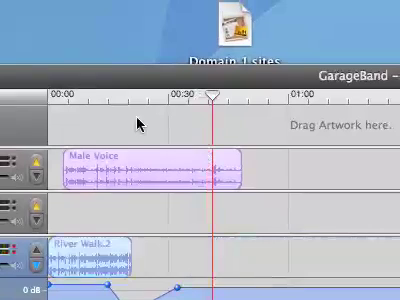
# - Position the playhead at the cut point and select the Male Voice region
pyautogui.scroll(-3)
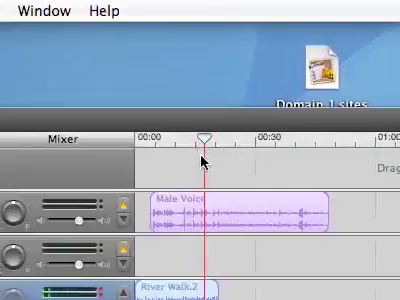
pyautogui.scroll(-3)
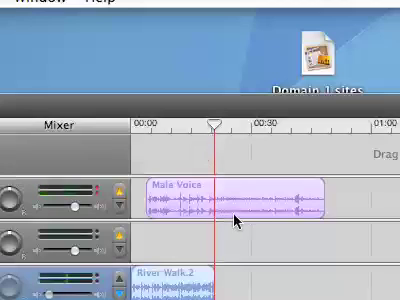
pyautogui.click(235, 200)
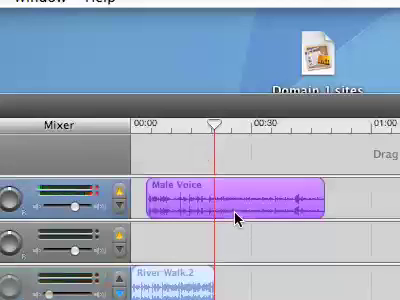
# - Split the Male Voice region at the playhead into Male Voice.1 and Male Voice.2
pyautogui.click(237, 195)
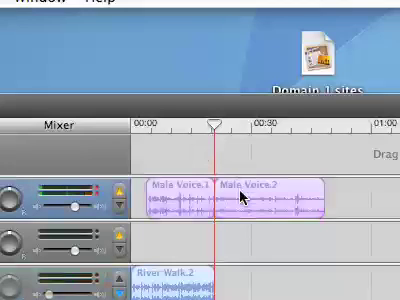
pyautogui.click(280, 190)
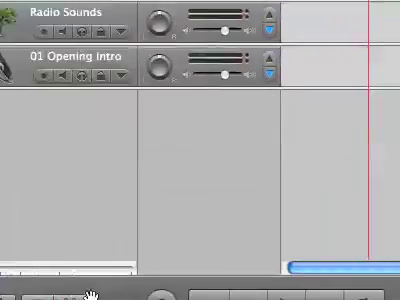
# - Place the playhead at about 25.4 seconds in the voice waveform for the next cut
pyautogui.click(183, 144)
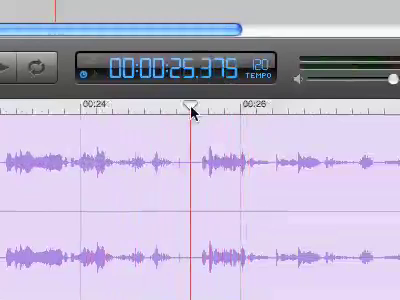
pyautogui.moveTo(188, 155)
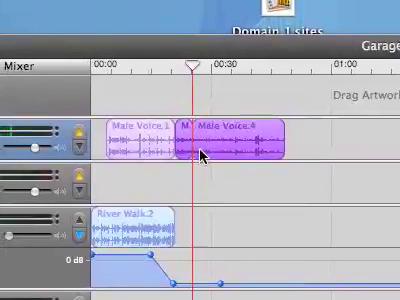
pyautogui.scroll(-3)
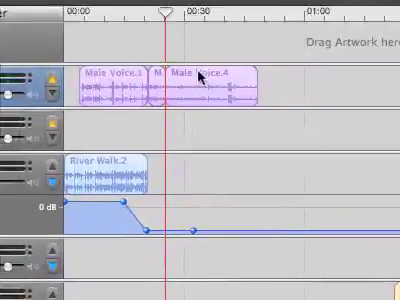
pyautogui.scroll(-3)
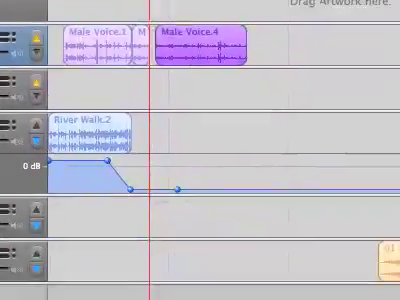